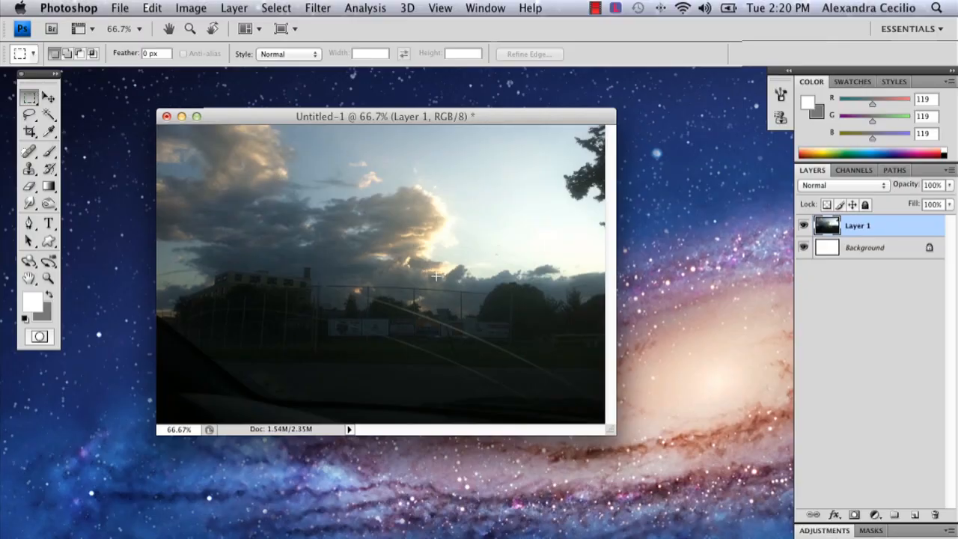
{"action": "mouse_move", "coordinate": [495, 220]}
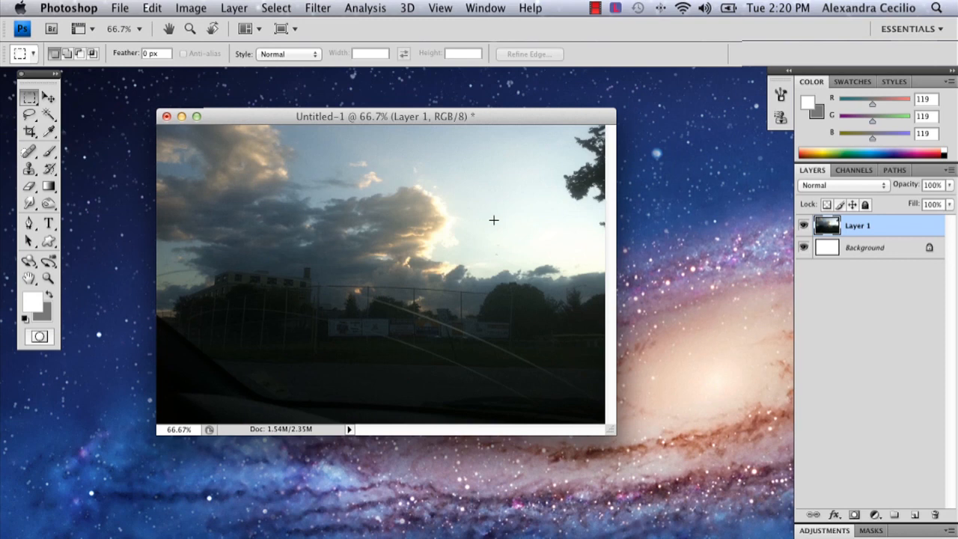
{"action": "mouse_move", "coordinate": [465, 326]}
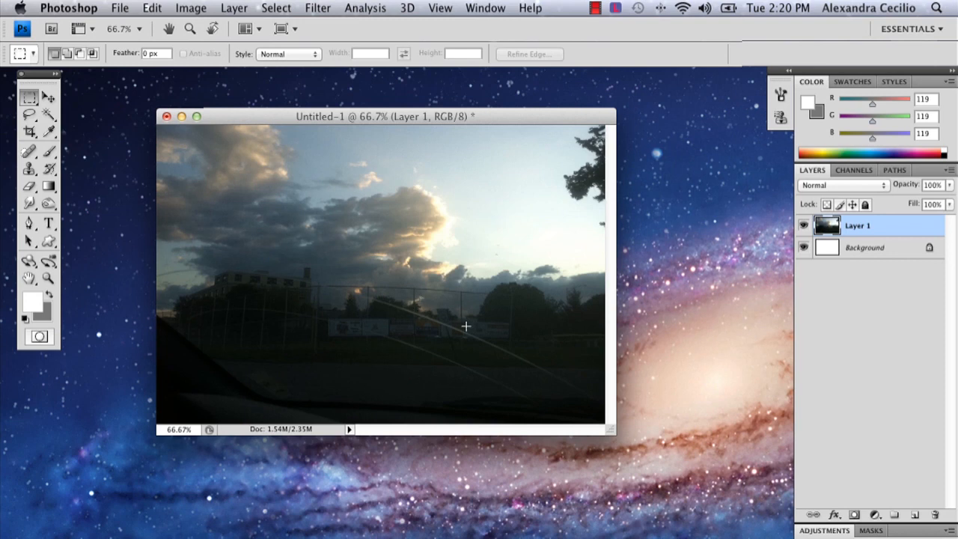
{"action": "mouse_move", "coordinate": [378, 102]}
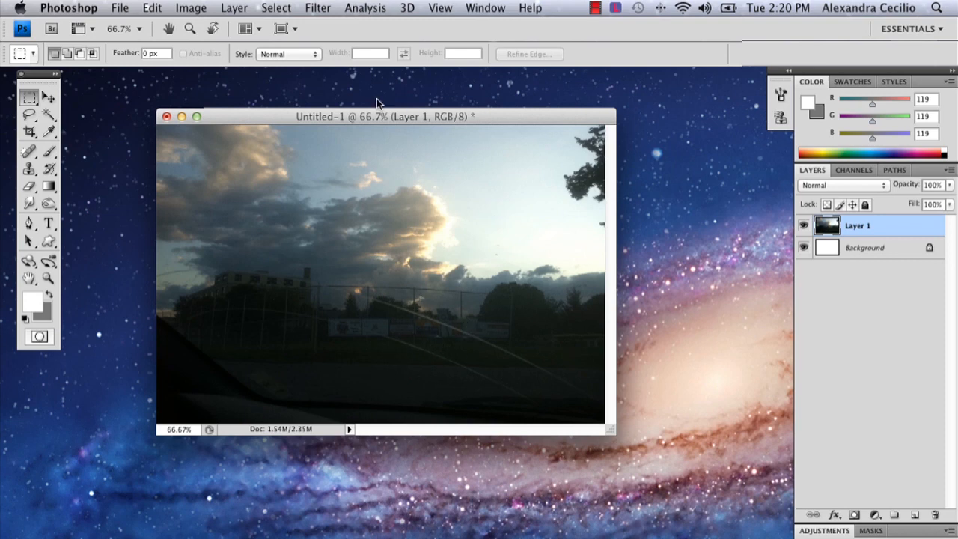
{"action": "mouse_move", "coordinate": [311, 9]}
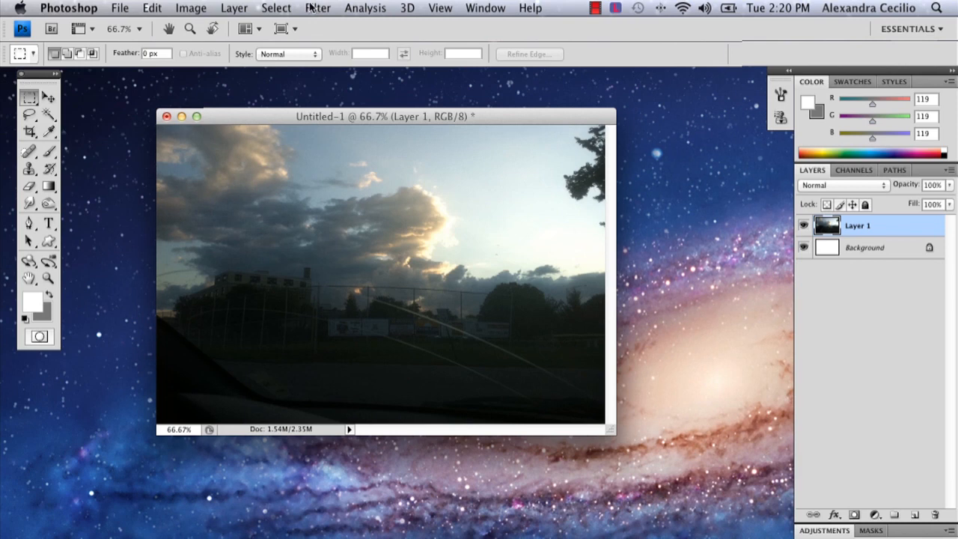
Step: Launch the Lighting Effects filter on the dusk photo via Filter > Render
{"action": "left_click", "coordinate": [317, 8]}
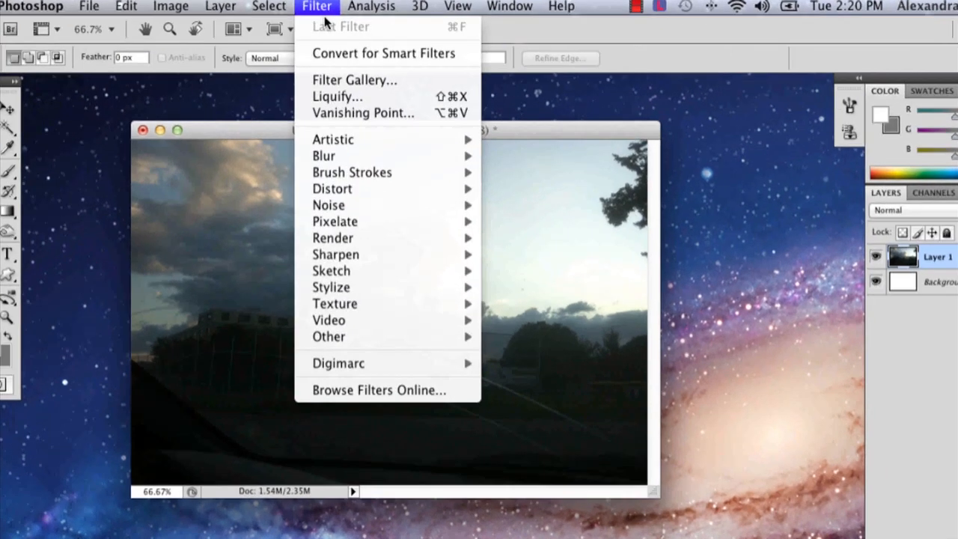
{"action": "mouse_move", "coordinate": [324, 193]}
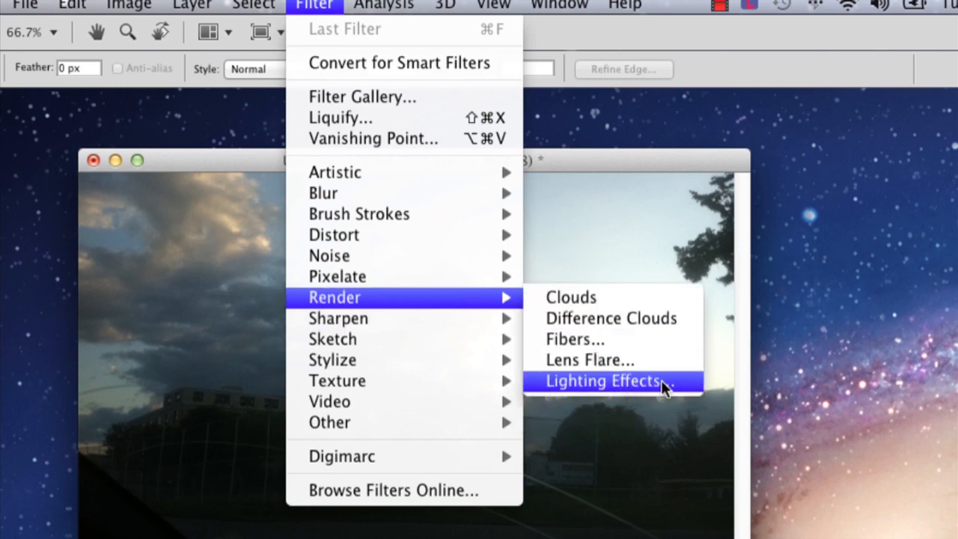
{"action": "left_click", "coordinate": [602, 382]}
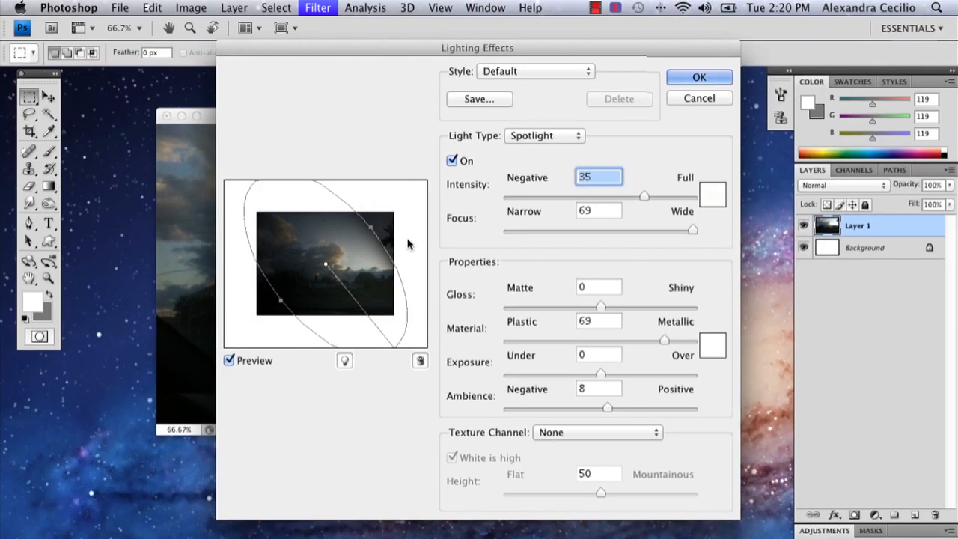
{"action": "mouse_move", "coordinate": [418, 319]}
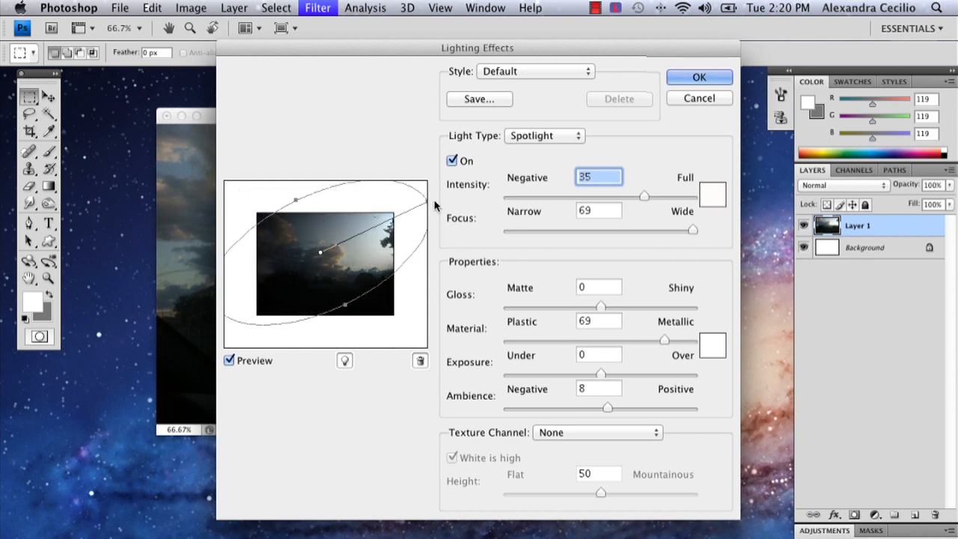
{"action": "mouse_move", "coordinate": [434, 173]}
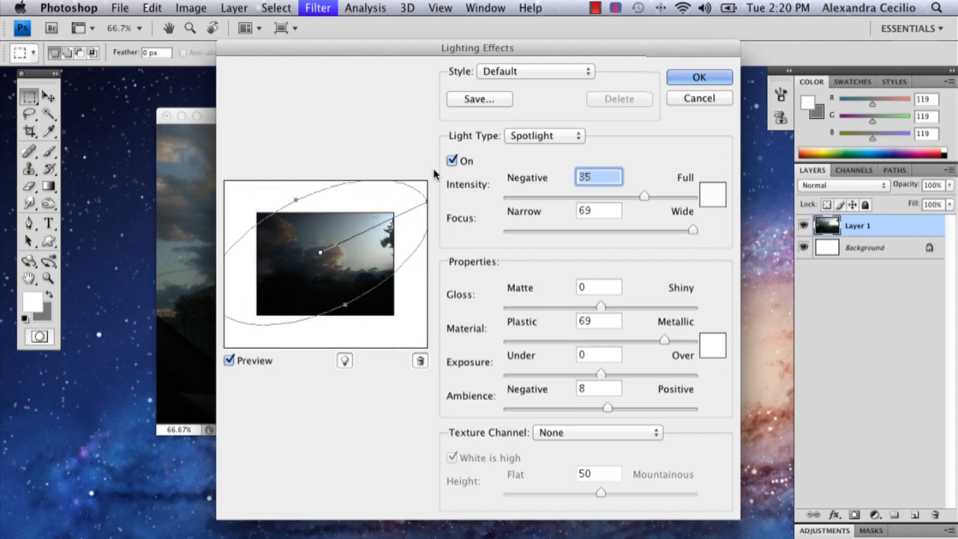
Step: Switch the light type to Omni and widen its glow over the photo's dark lower area
{"action": "left_click", "coordinate": [545, 134]}
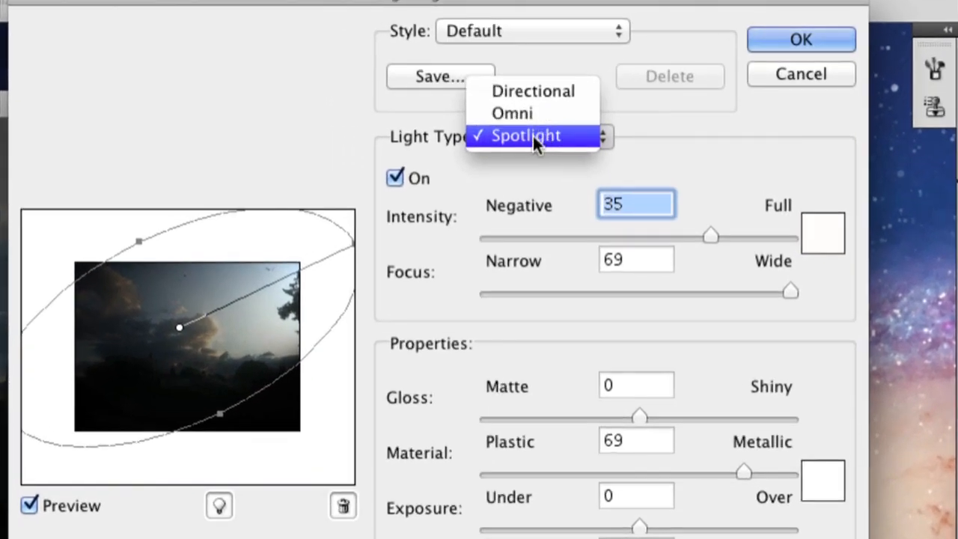
{"action": "mouse_move", "coordinate": [533, 114]}
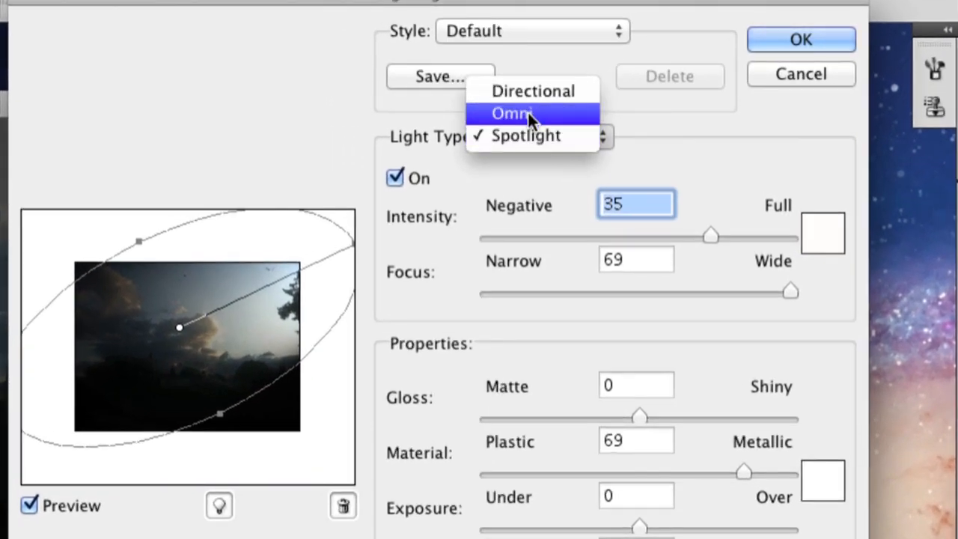
{"action": "left_click", "coordinate": [509, 114]}
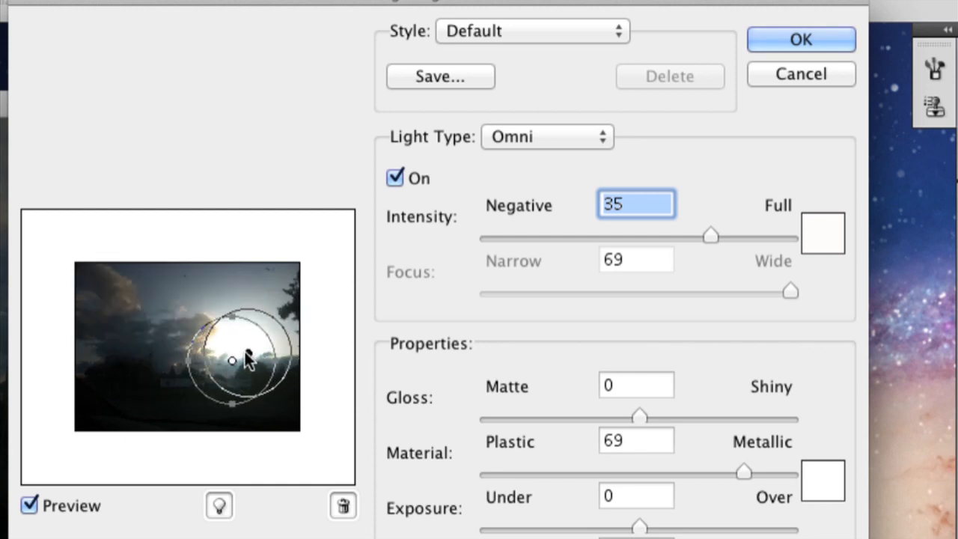
{"action": "left_click_drag", "start_coordinate": [232, 404], "coordinate": [232, 417]}
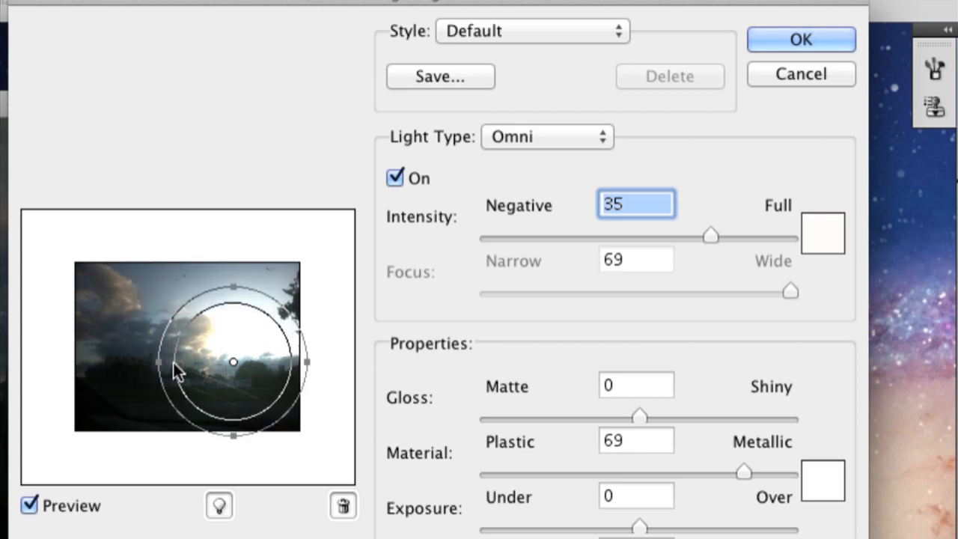
{"action": "left_click_drag", "start_coordinate": [173, 367], "coordinate": [232, 367]}
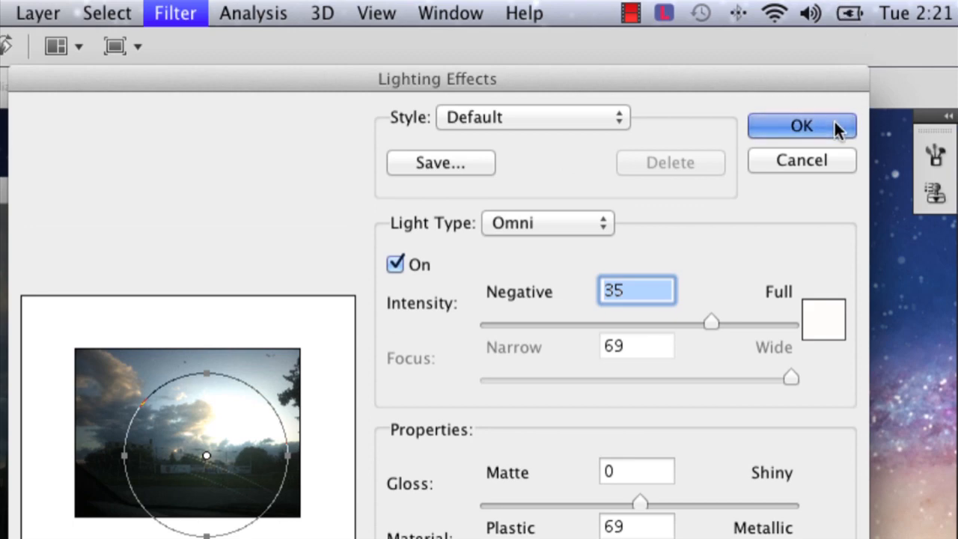
Step: Confirm the Omni lighting with OK so Layer 1 is brightened, then reach for Edit
{"action": "left_click", "coordinate": [802, 126]}
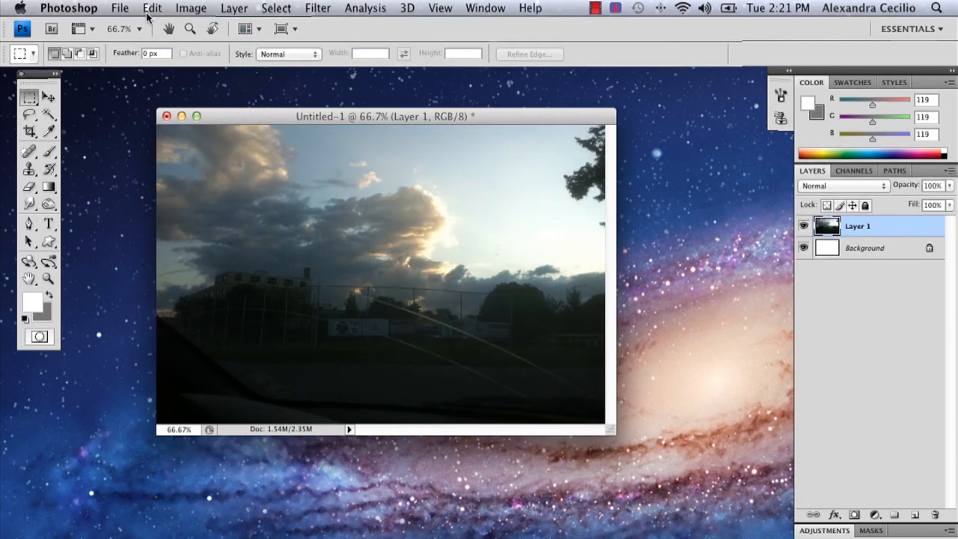
{"action": "left_click", "coordinate": [153, 9]}
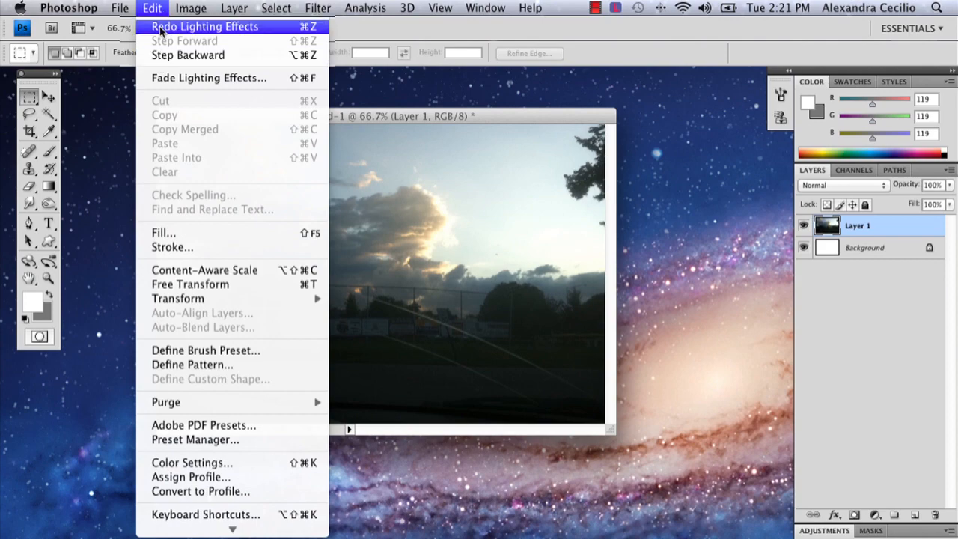